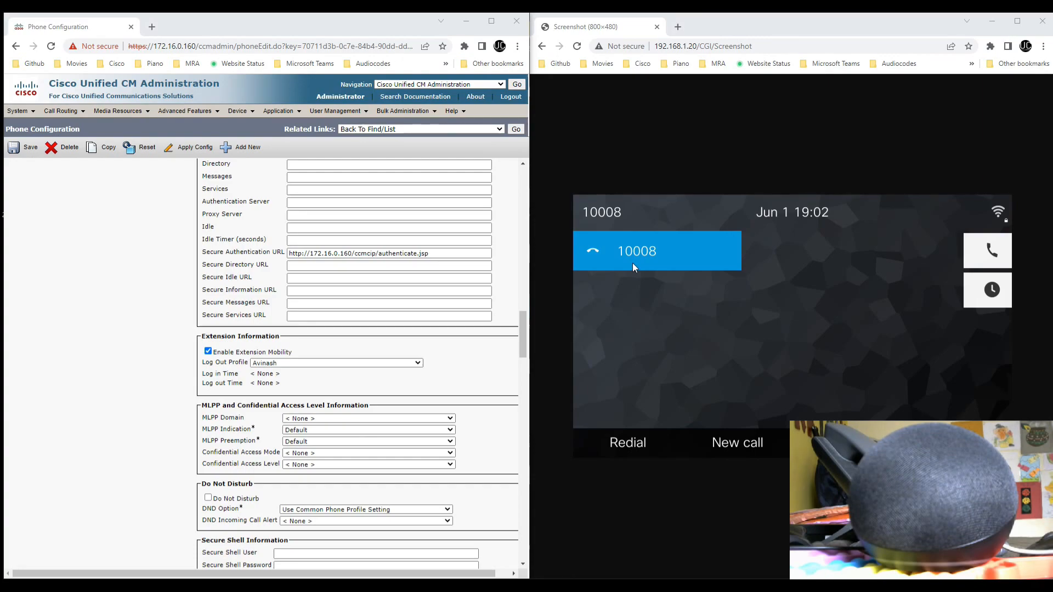
pyautogui.moveTo(794, 250)
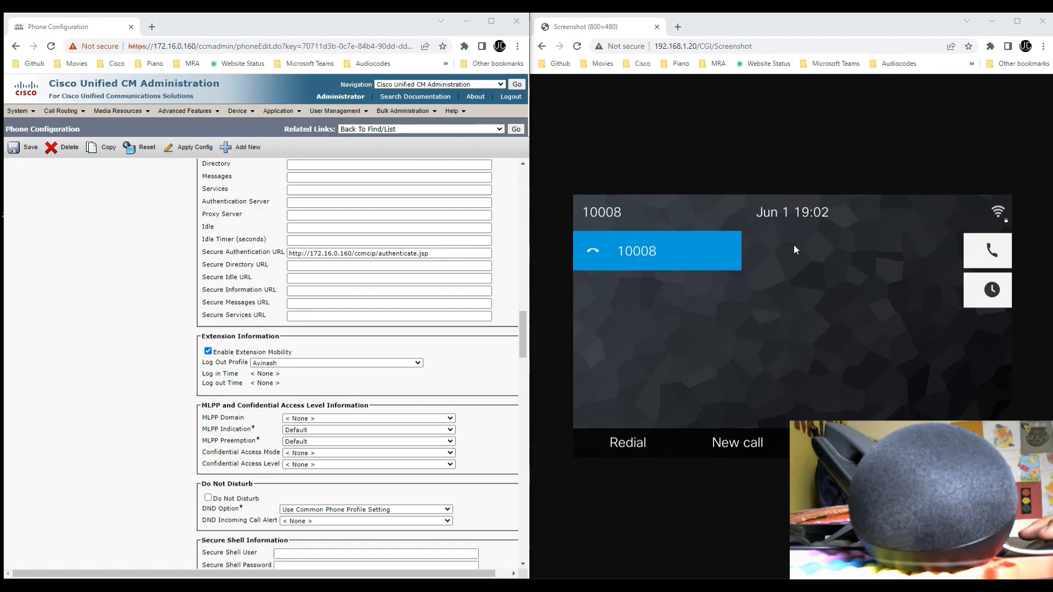
pyautogui.moveTo(781, 235)
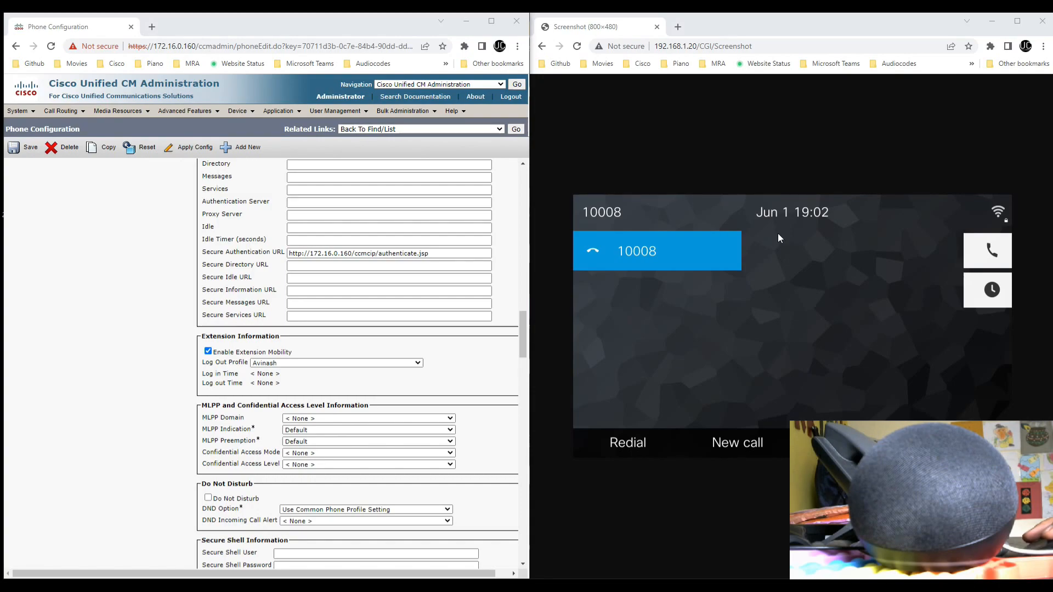
pyautogui.moveTo(607, 229)
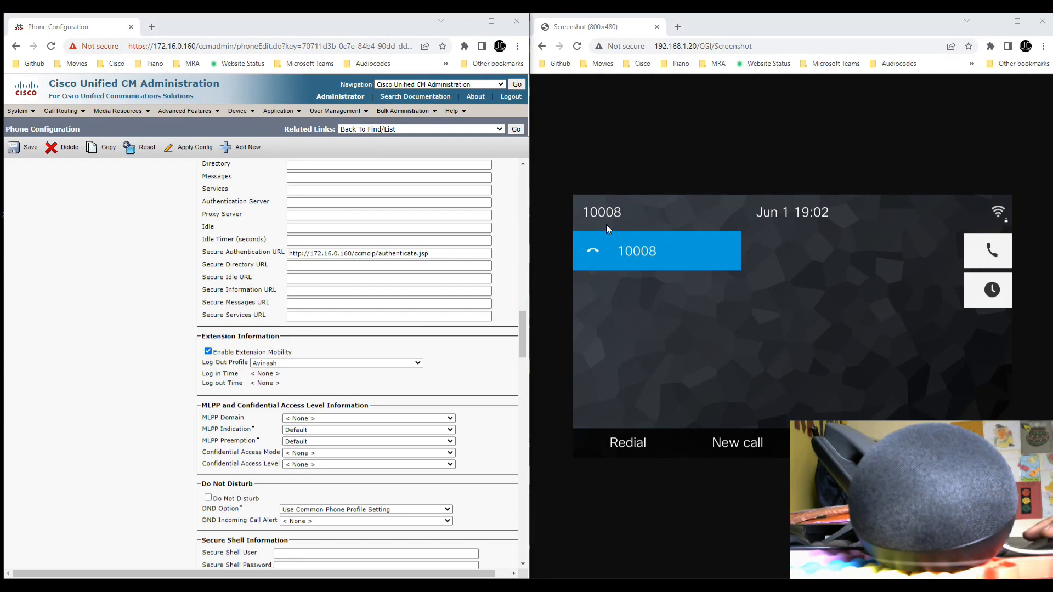
pyautogui.moveTo(651, 228)
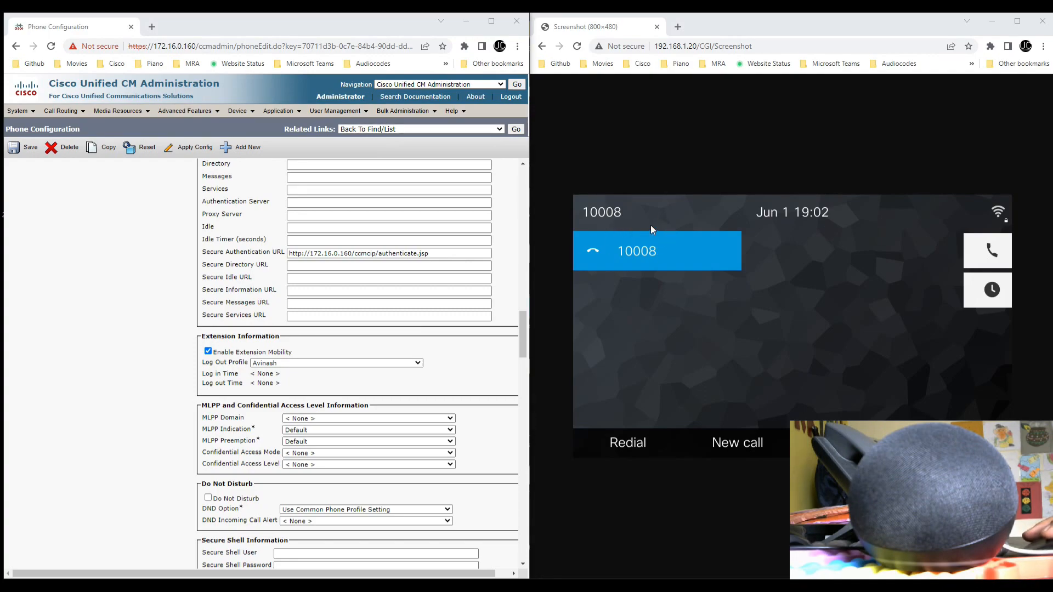
pyautogui.moveTo(428, 369)
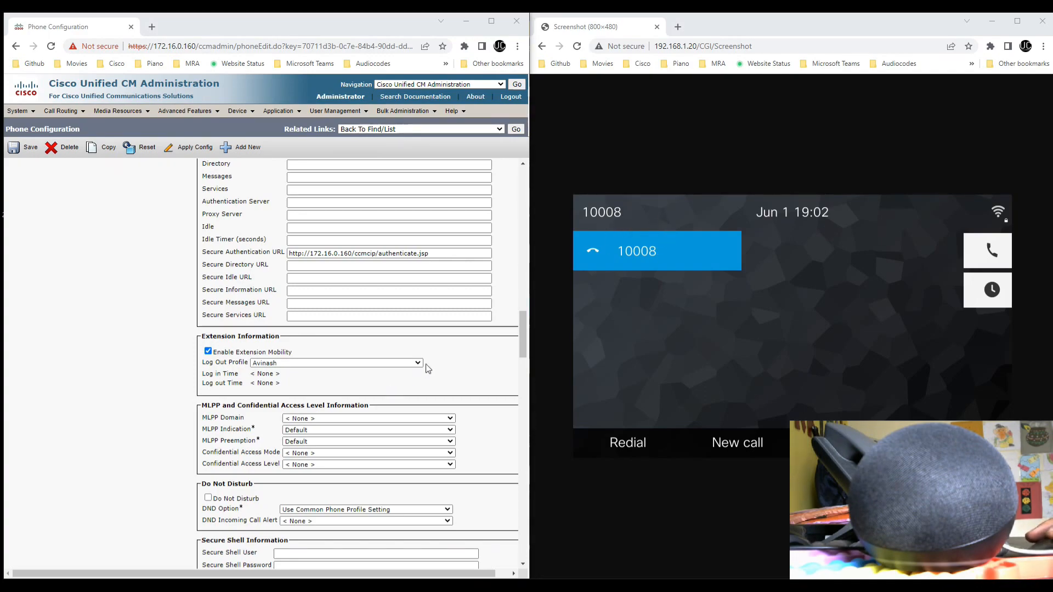
pyautogui.moveTo(372, 352)
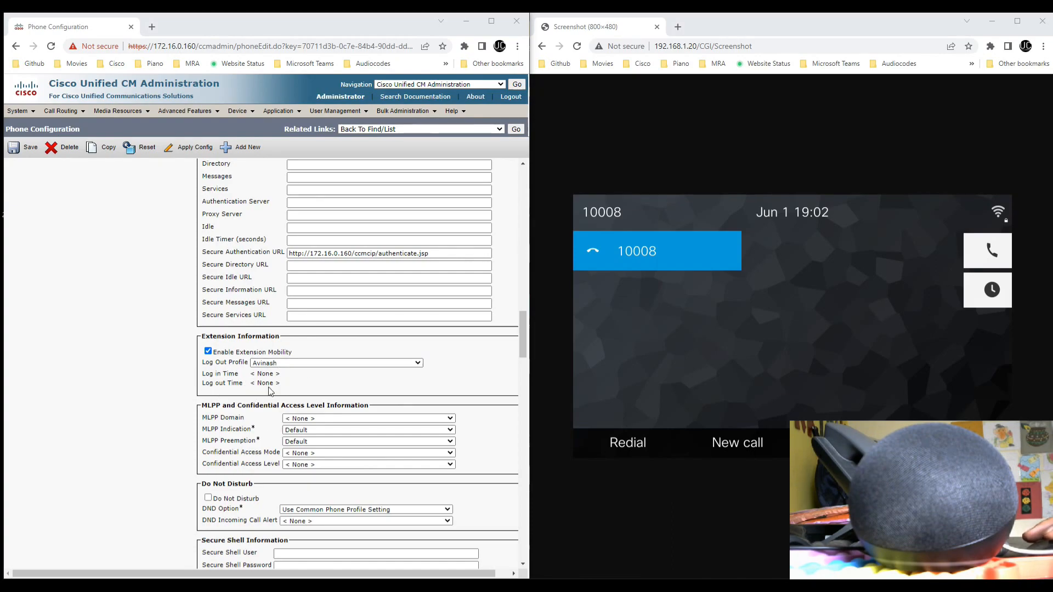
pyautogui.moveTo(430, 378)
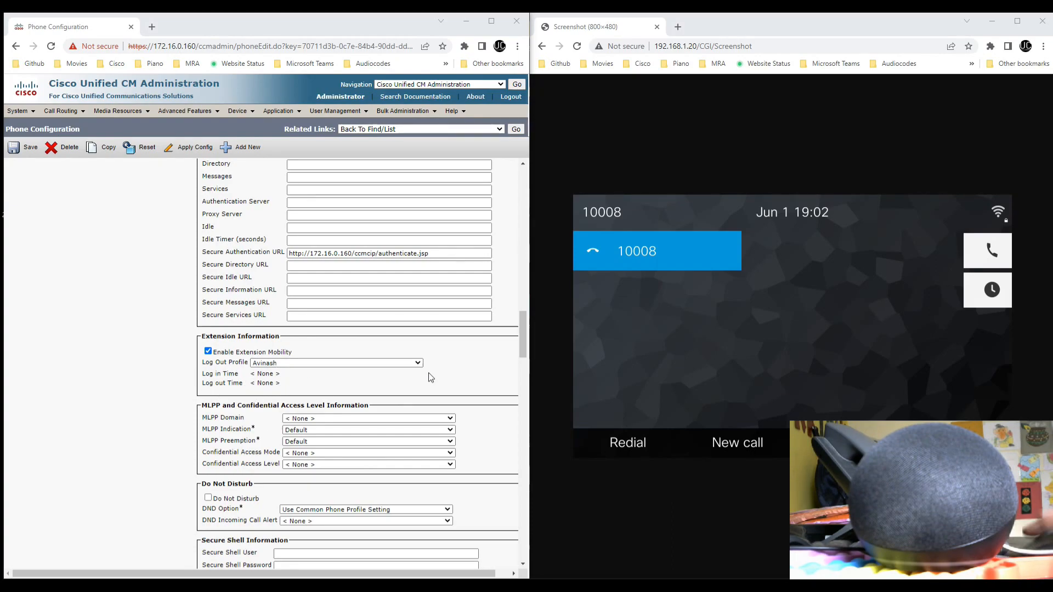
pyautogui.moveTo(590, 368)
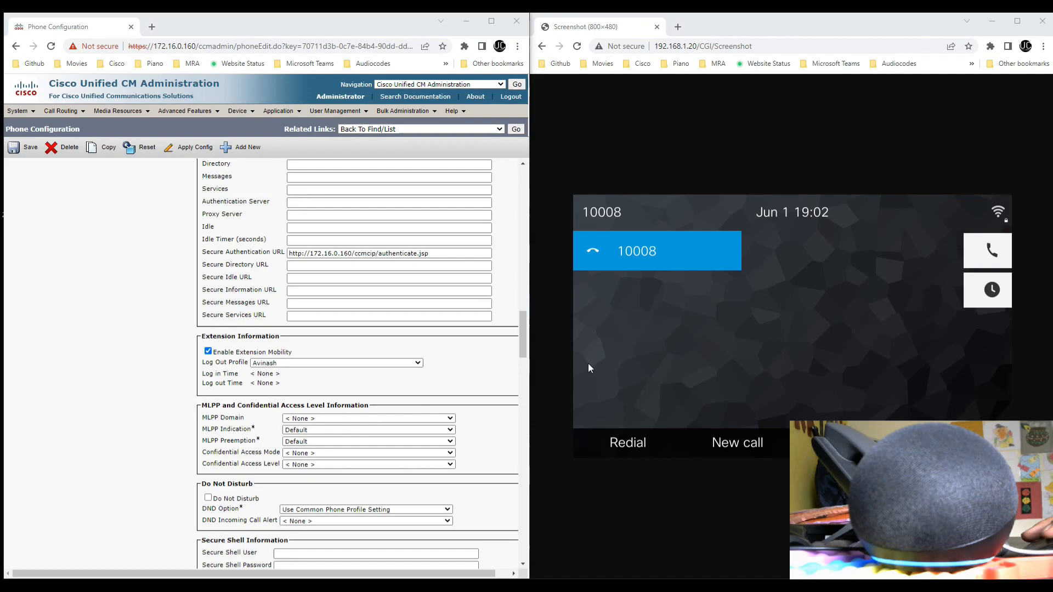
pyautogui.moveTo(586, 369)
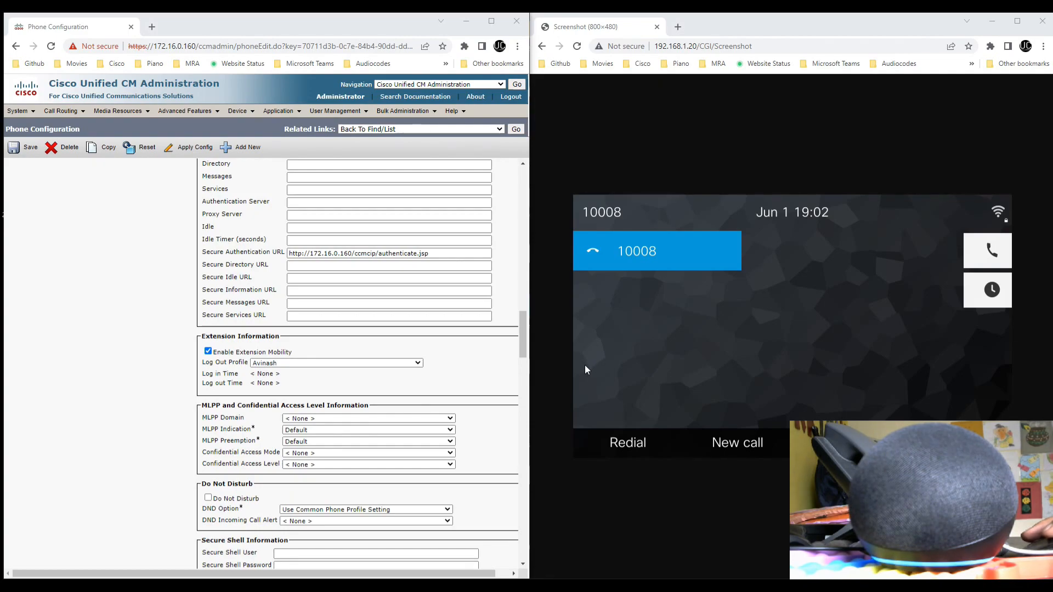
pyautogui.moveTo(643, 355)
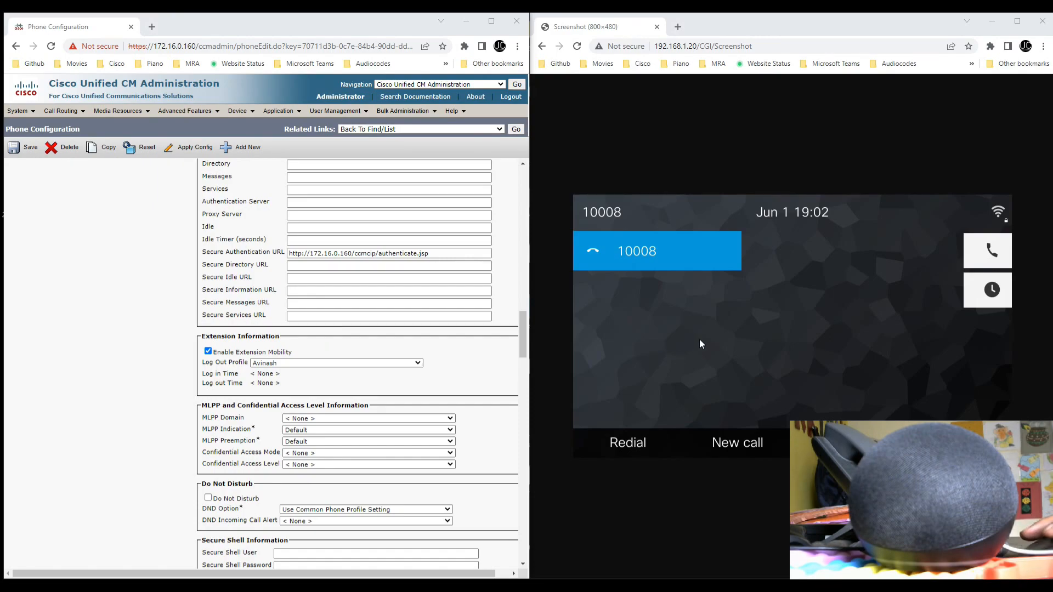
# Reload the phone's CGI/Screenshot view to show its display after the Extension Mobility login
pyautogui.click(576, 46)
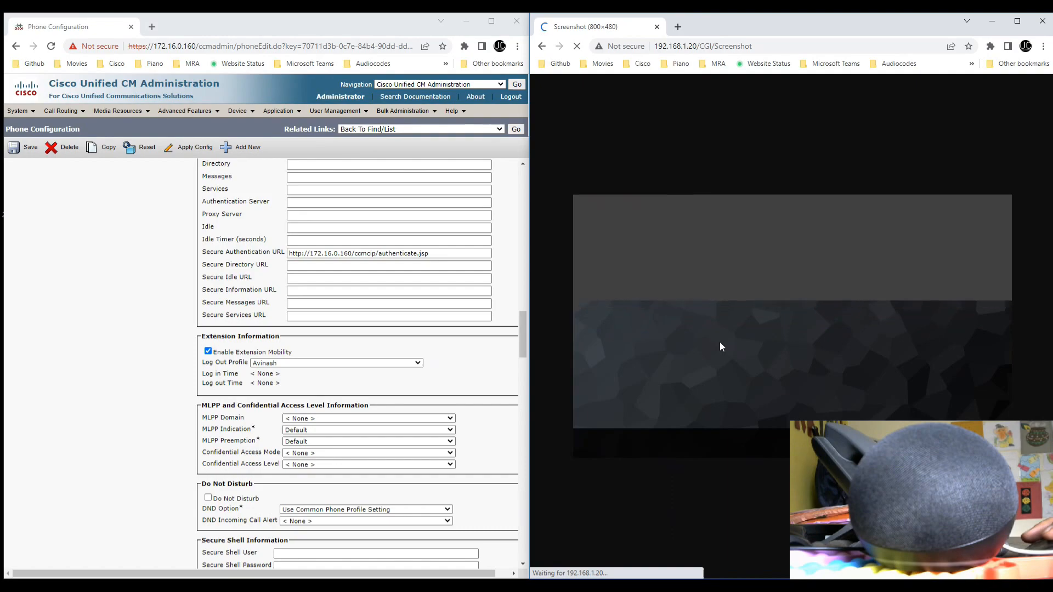
pyautogui.moveTo(731, 348)
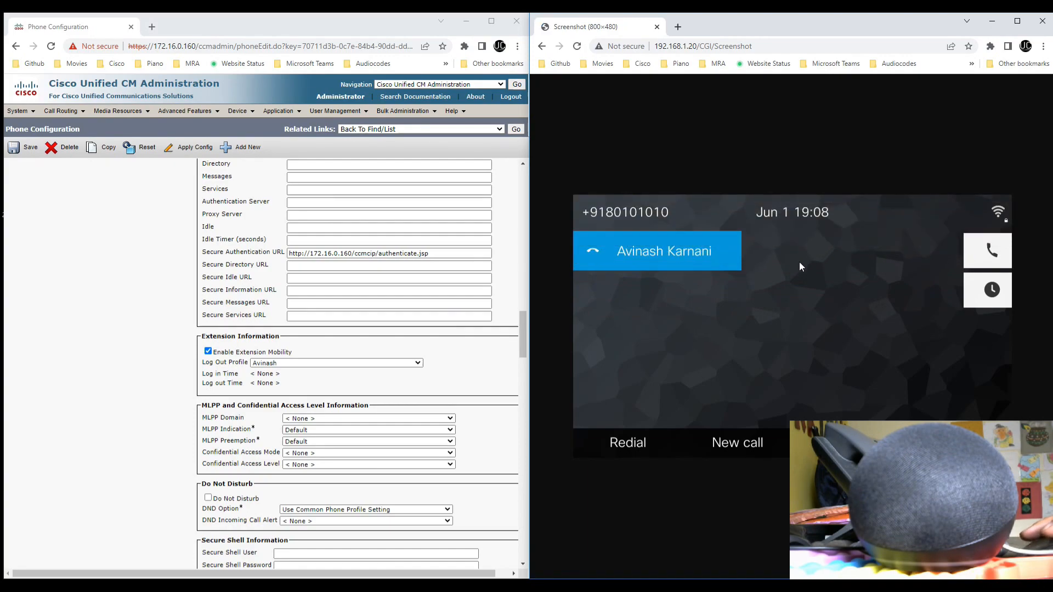
pyautogui.moveTo(795, 264)
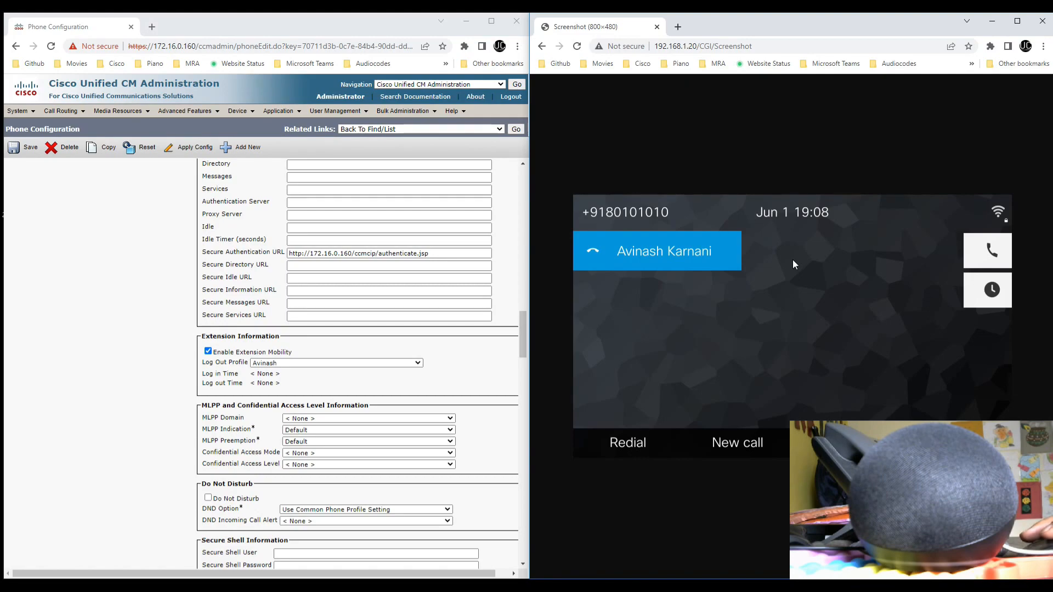
pyautogui.moveTo(387, 409)
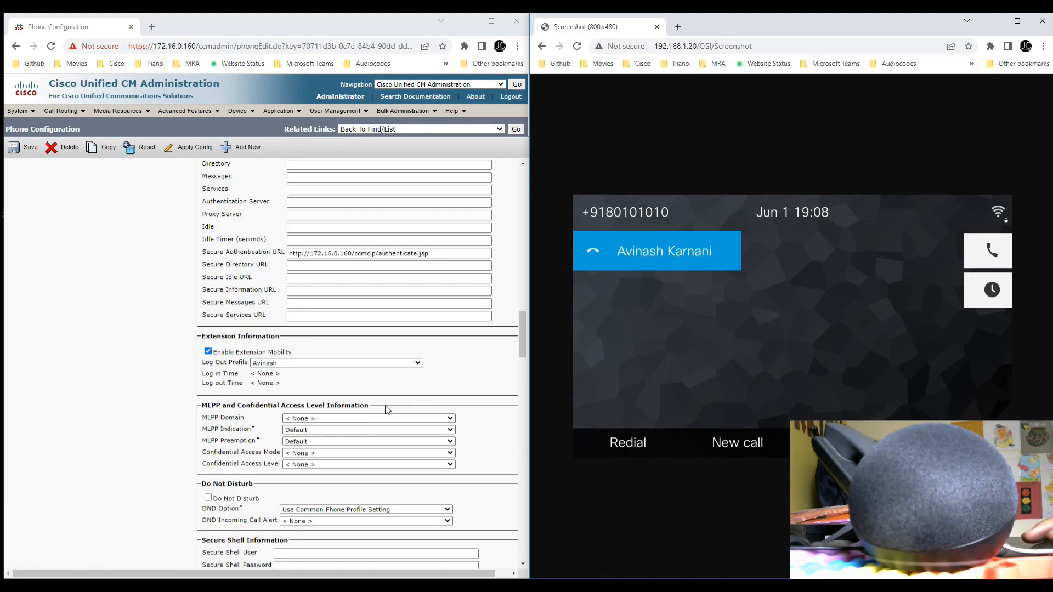
pyautogui.moveTo(466, 397)
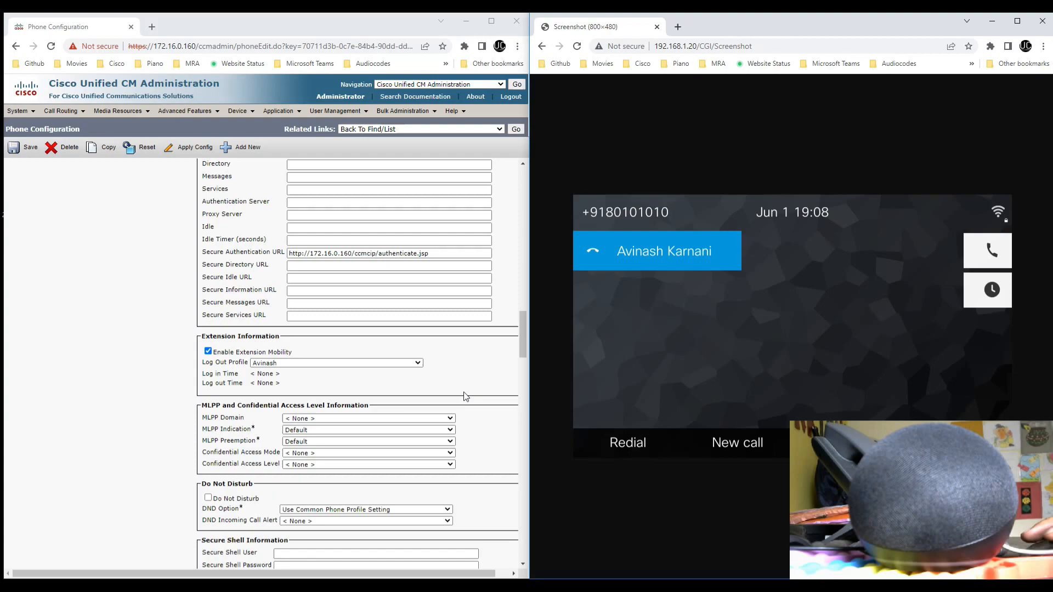
pyautogui.moveTo(92, 550)
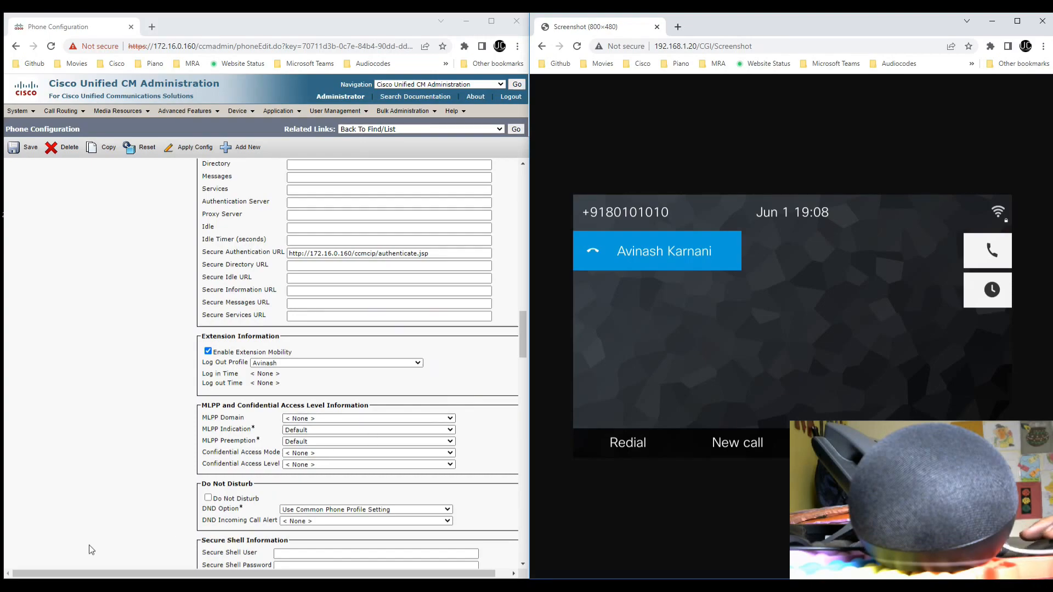
# Scroll the Phone Configuration page to the Extension Mobility section showing Log in Time and Current Device Profile
pyautogui.scroll(3)
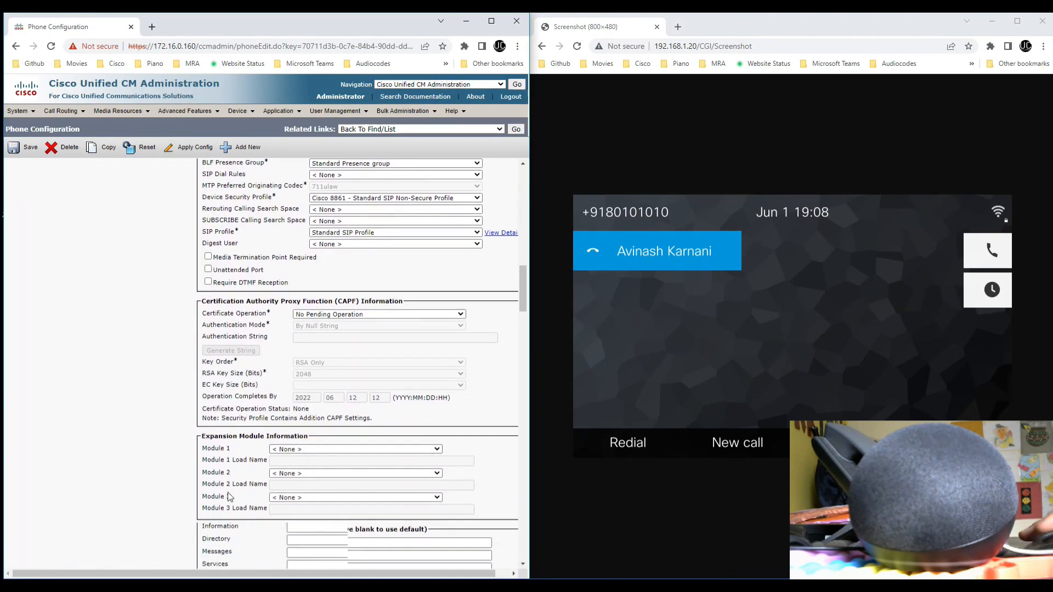
pyautogui.scroll(-3)
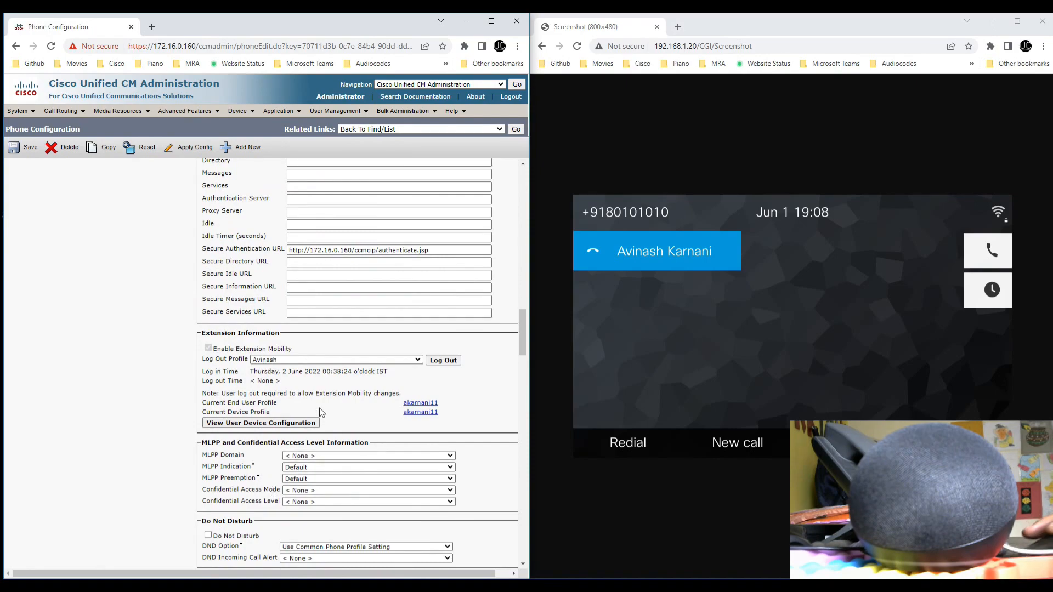
pyautogui.moveTo(374, 413)
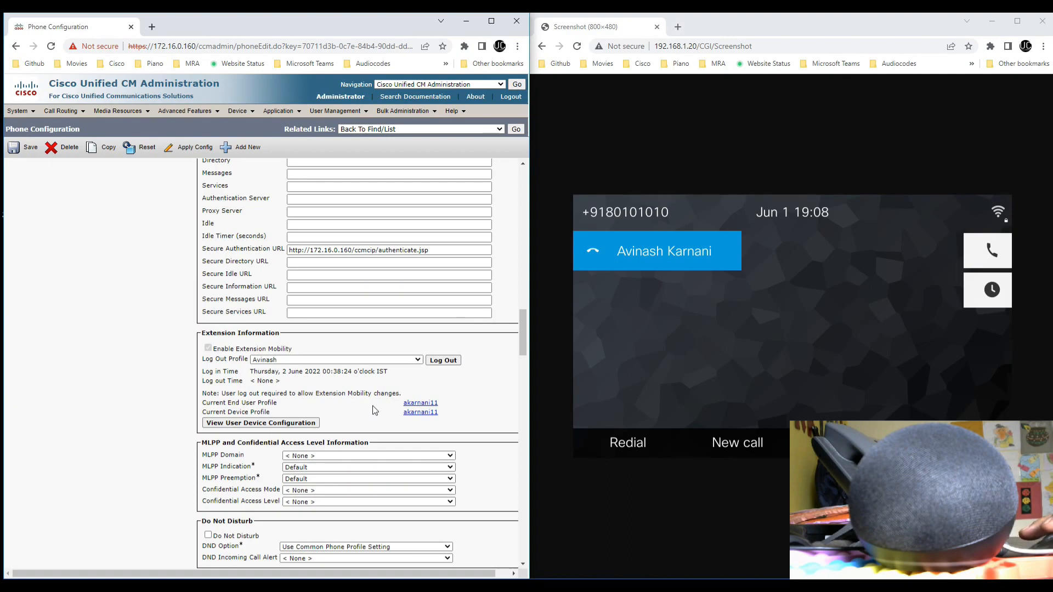
pyautogui.moveTo(537, 381)
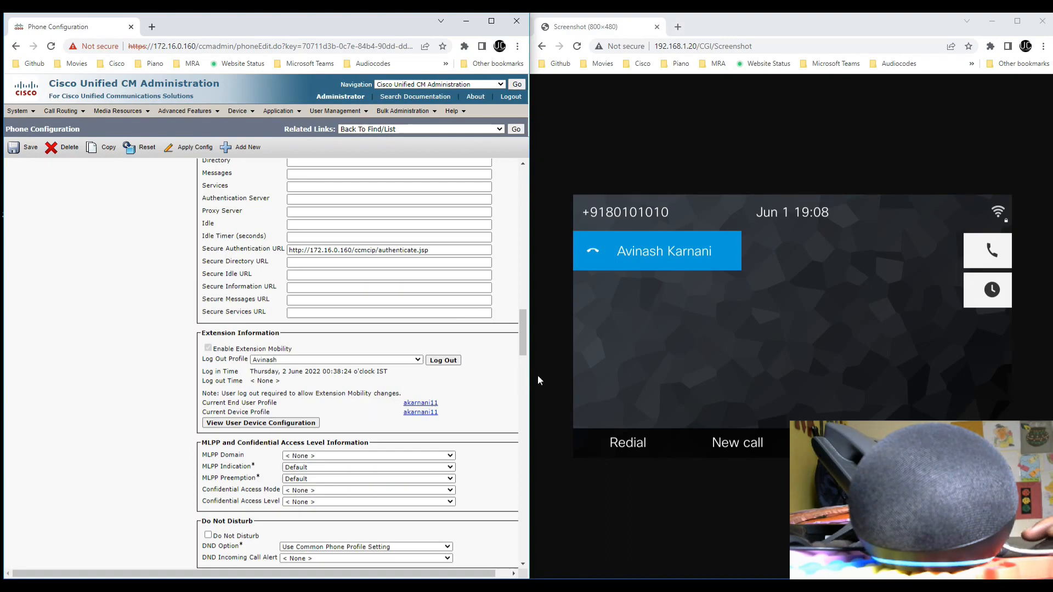
pyautogui.moveTo(600, 366)
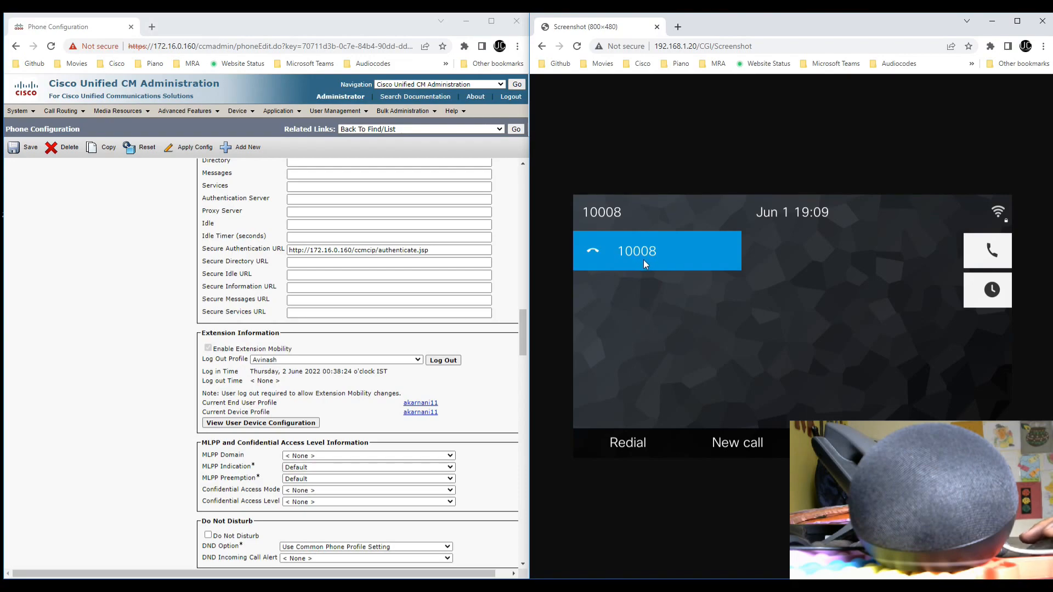
pyautogui.moveTo(406, 394)
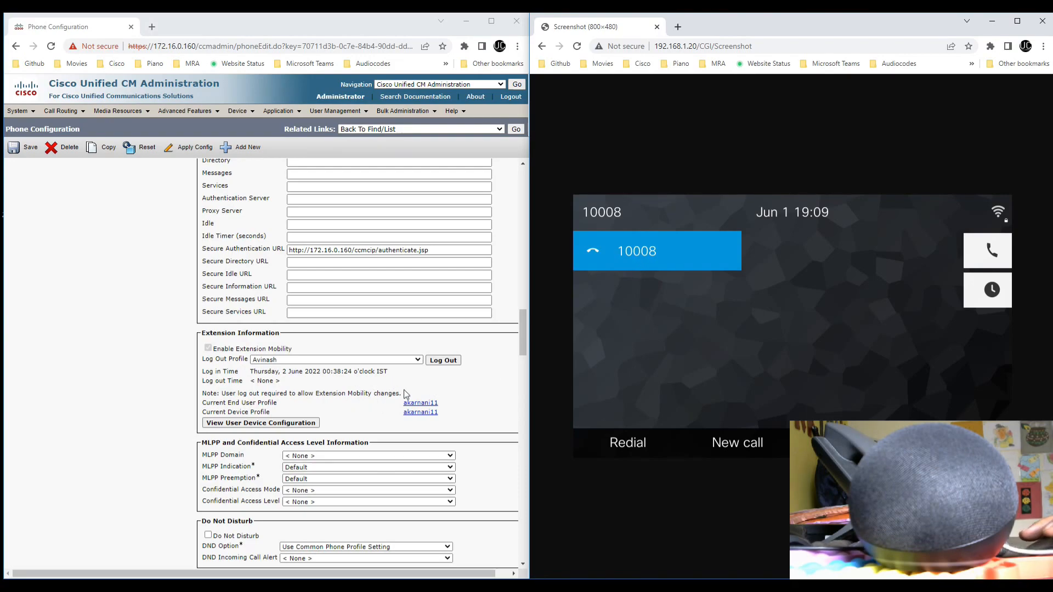
pyautogui.moveTo(412, 410)
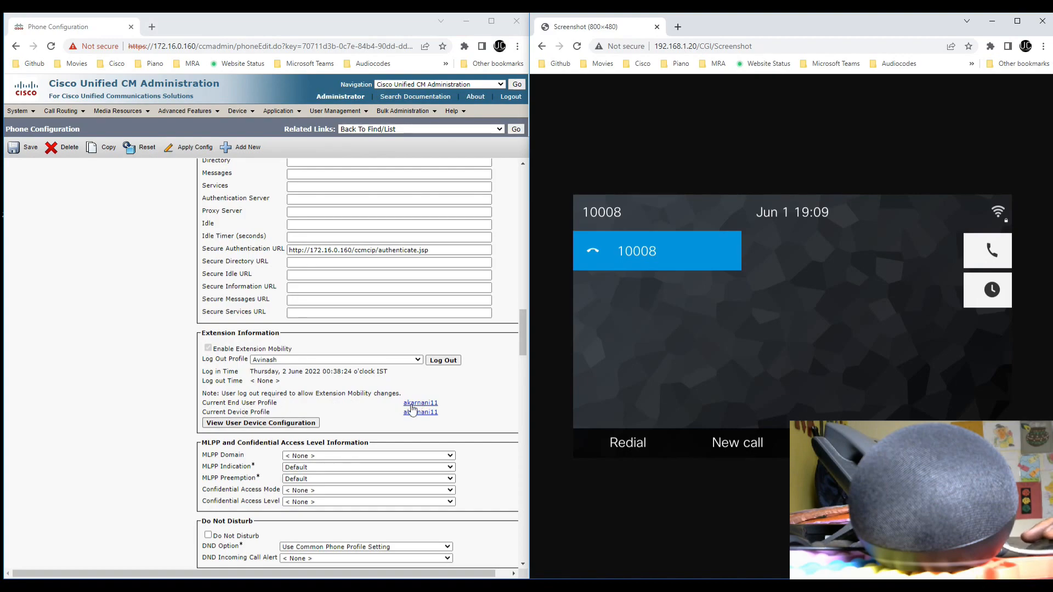
# Scroll up the Phone Configuration page after the phone reverts to line 10008
pyautogui.scroll(3)
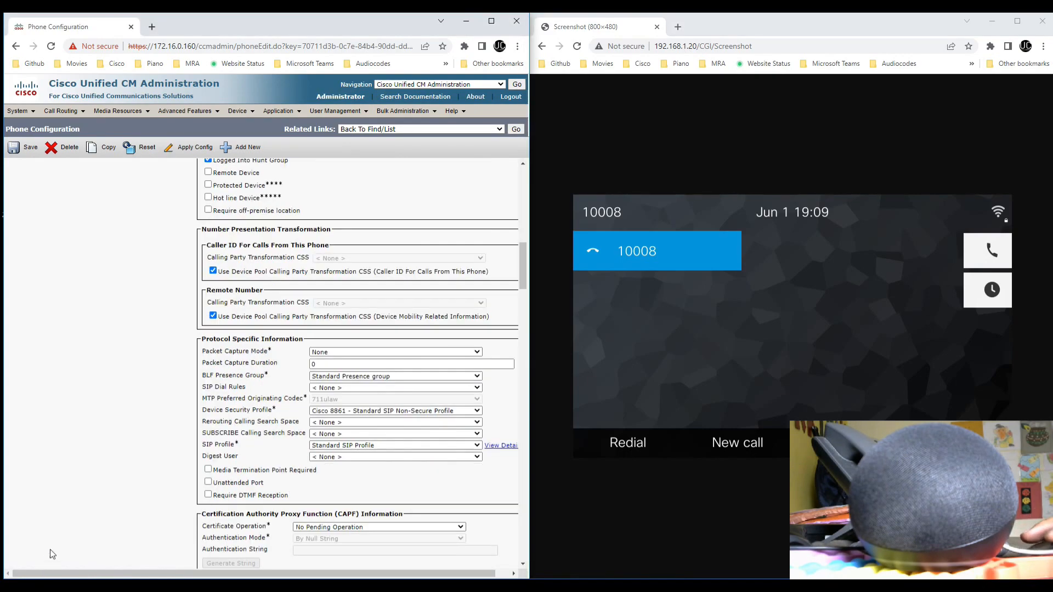